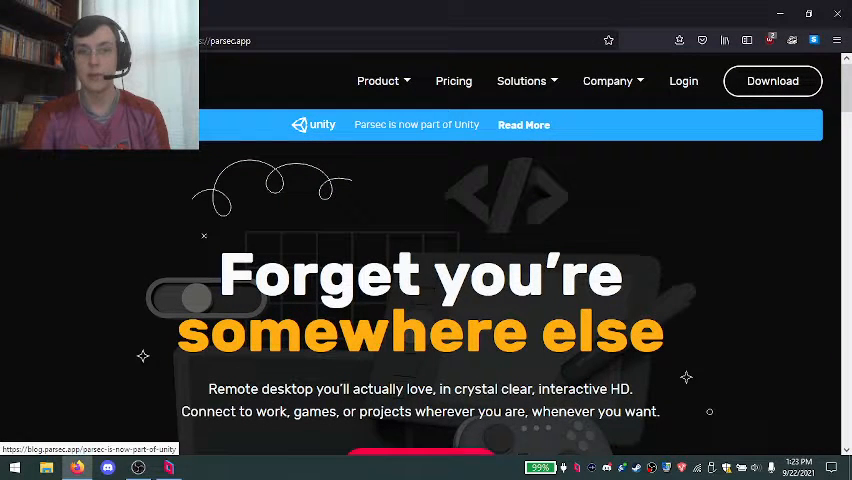
Step: Open Product > Gaming features in Firefox, then follow Download to parsec.app/downloads
{"action": "left_click", "coordinate": [378, 81]}
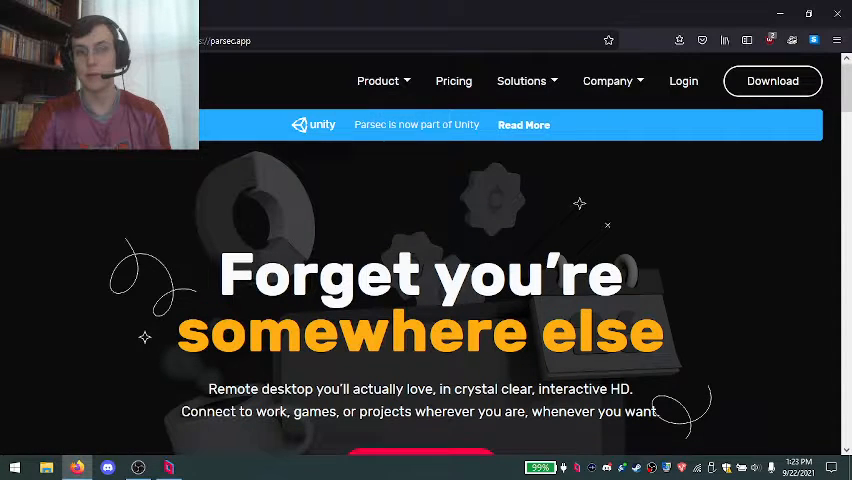
{"action": "left_click", "coordinate": [378, 81]}
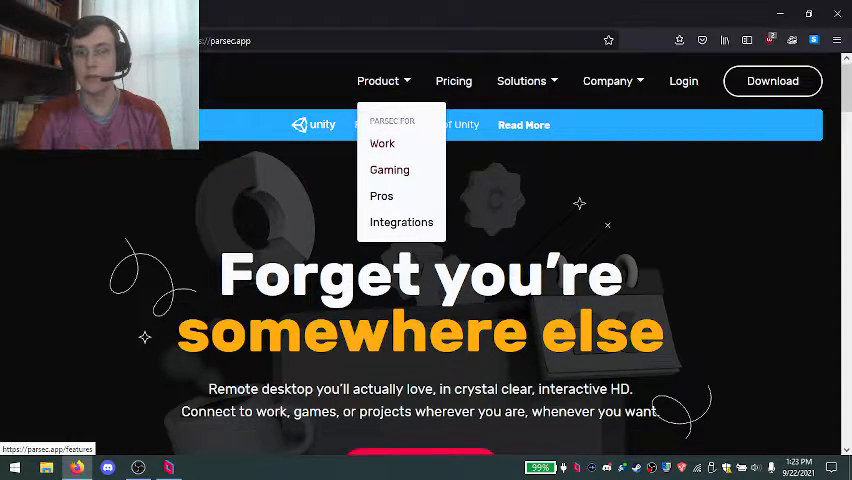
{"action": "mouse_move", "coordinate": [389, 169]}
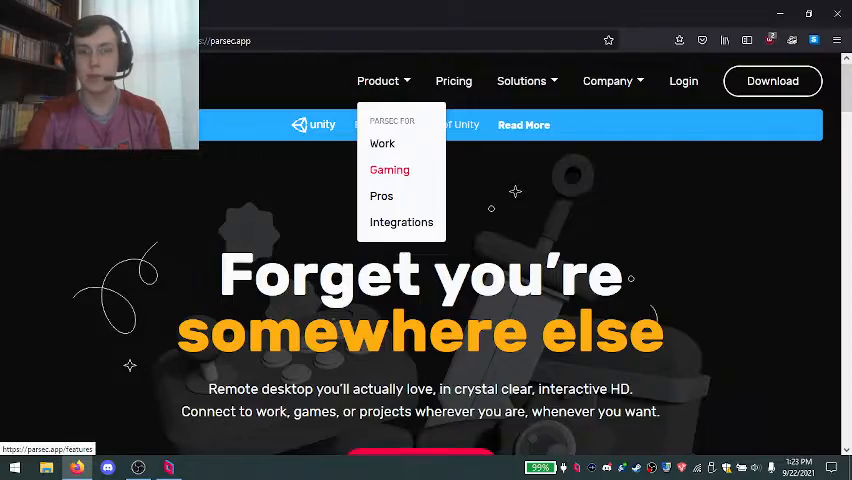
{"action": "left_click", "coordinate": [389, 169]}
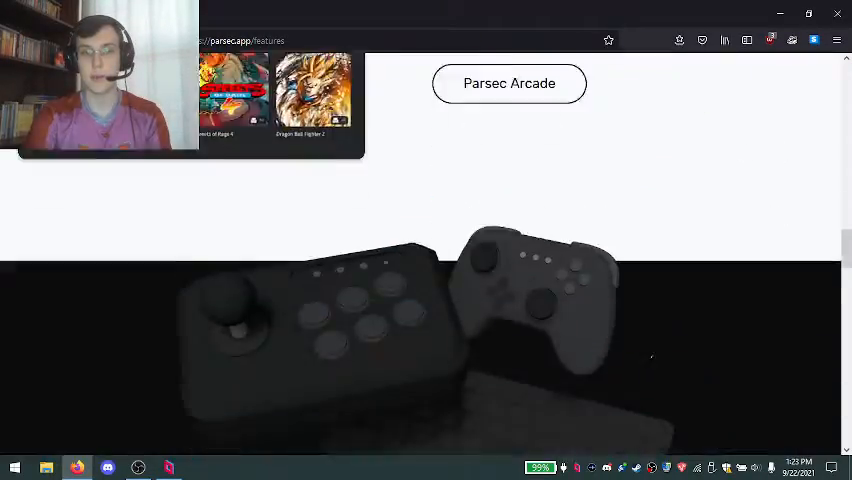
{"action": "scroll", "scroll_direction": "down", "scroll_amount": 3}
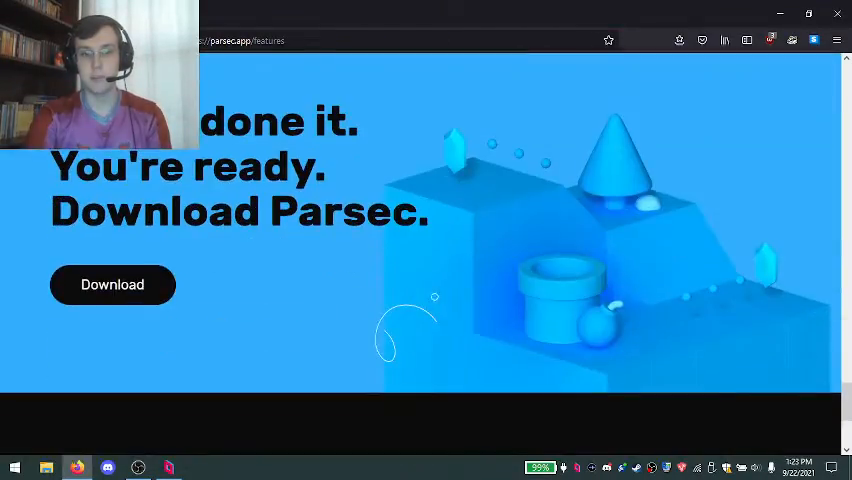
{"action": "left_click", "coordinate": [112, 285]}
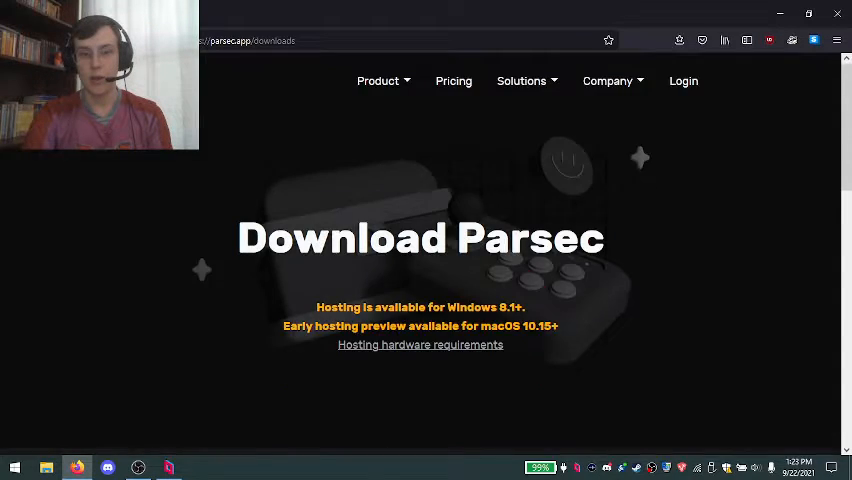
Step: Scroll the Parsec downloads page to review the hosting requirements
{"action": "scroll", "scroll_direction": "down", "scroll_amount": 3}
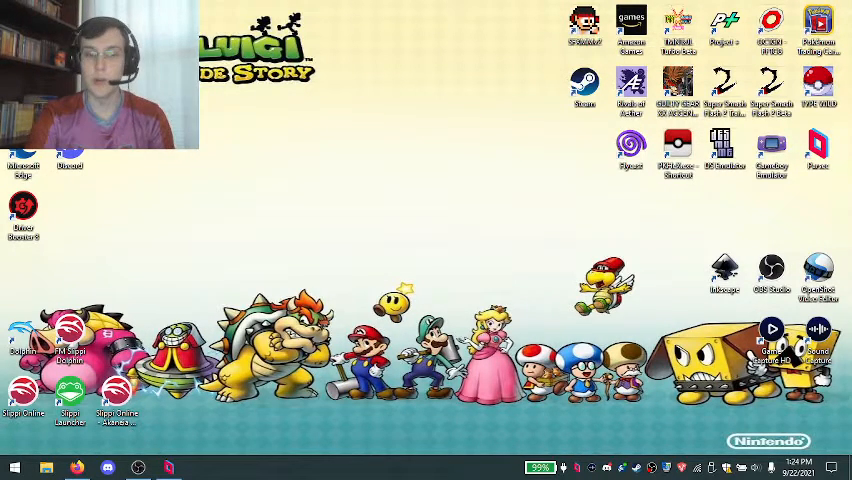
Step: Launch Parsec from its desktop shortcut
{"action": "left_click", "coordinate": [168, 467]}
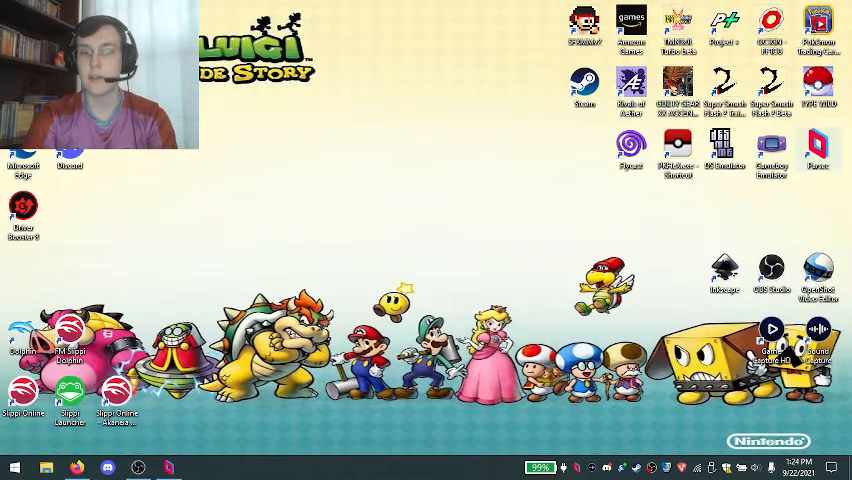
{"action": "left_click", "coordinate": [168, 467]}
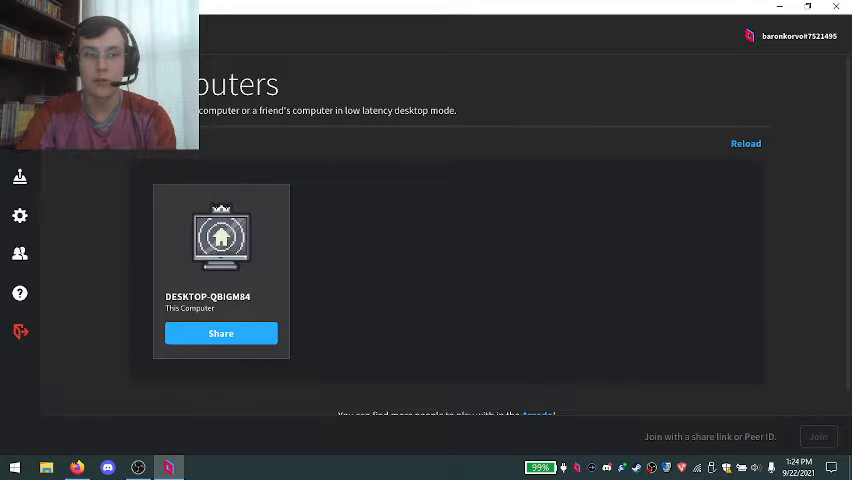
{"action": "mouse_move", "coordinate": [20, 215]}
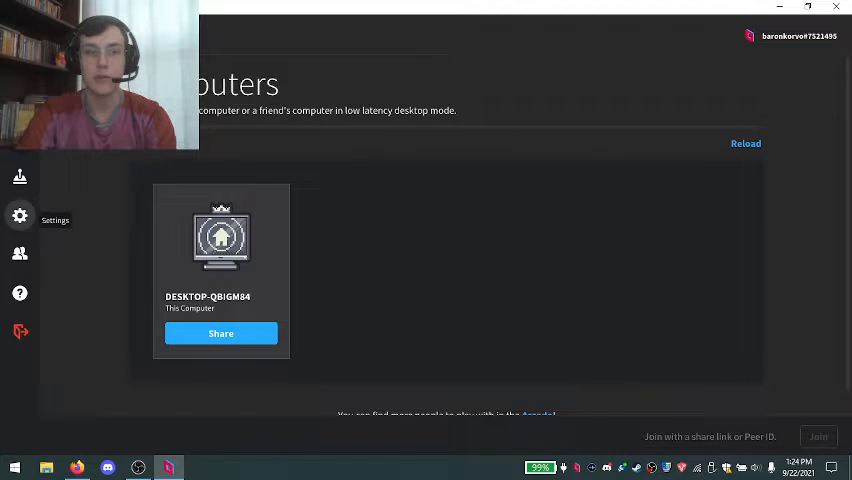
Step: Open Parsec Settings from the gear icon in the sidebar
{"action": "left_click", "coordinate": [20, 215]}
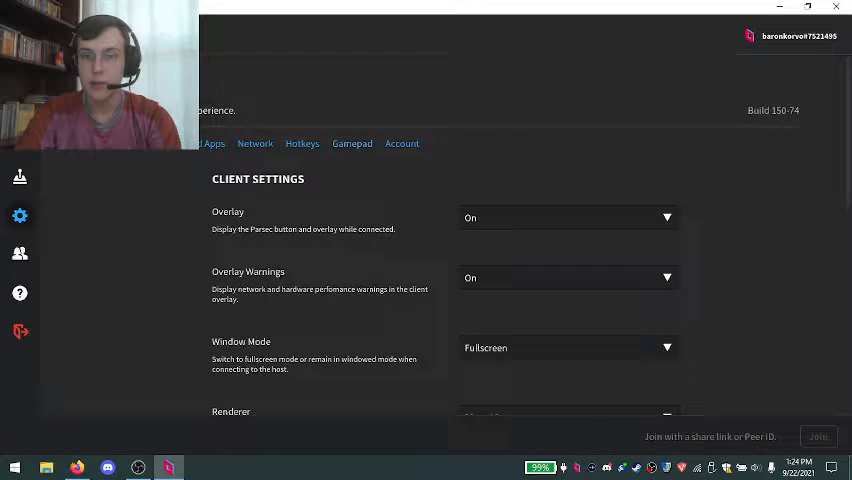
Step: Review the HID controller's input mappings on the Gamepad settings tab
{"action": "left_click", "coordinate": [352, 143]}
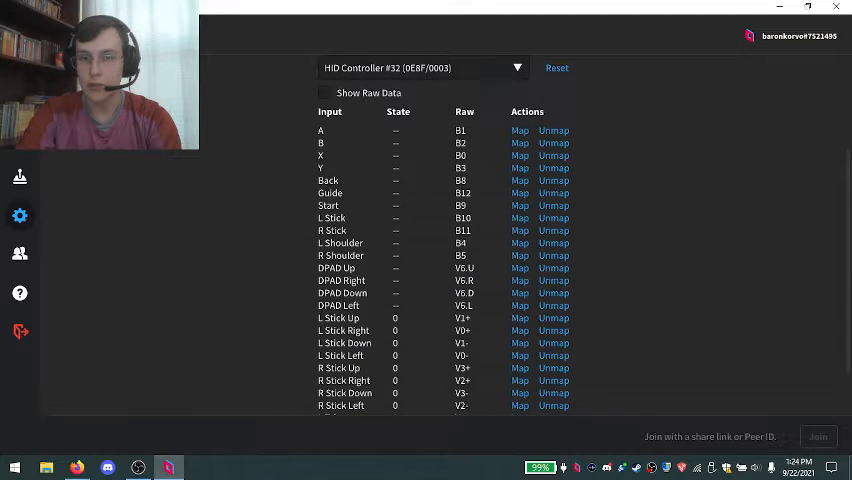
{"action": "scroll", "scroll_direction": "down", "scroll_amount": 3}
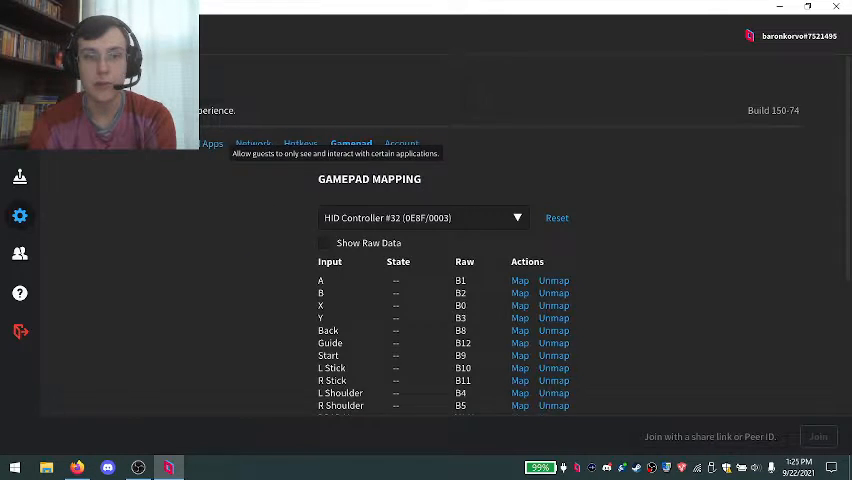
Step: Switch the Approved Apps setting from Off to On
{"action": "left_click", "coordinate": [212, 143]}
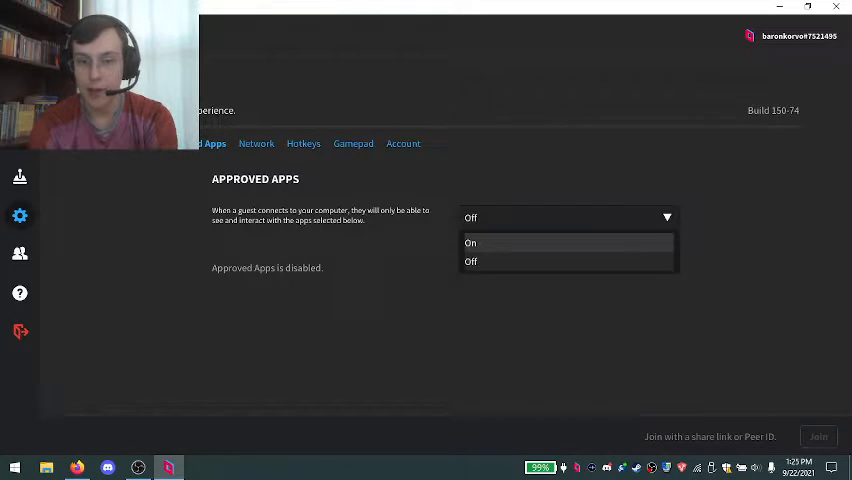
{"action": "left_click", "coordinate": [470, 242]}
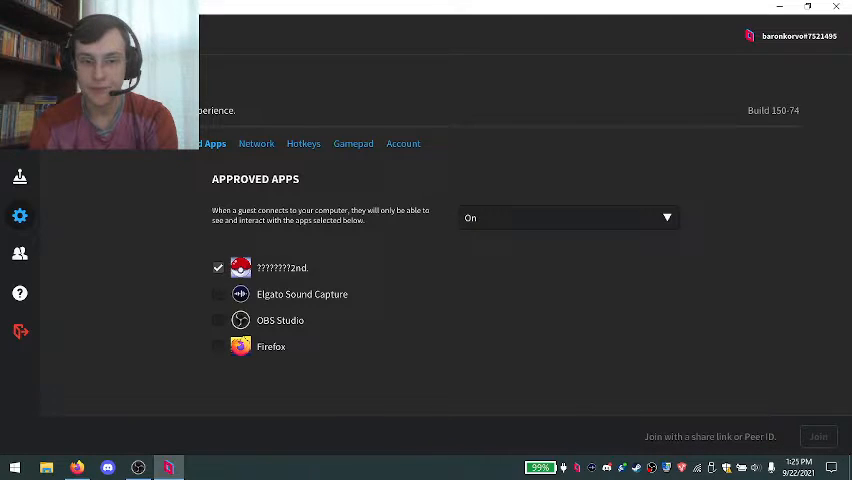
{"action": "left_click", "coordinate": [218, 267]}
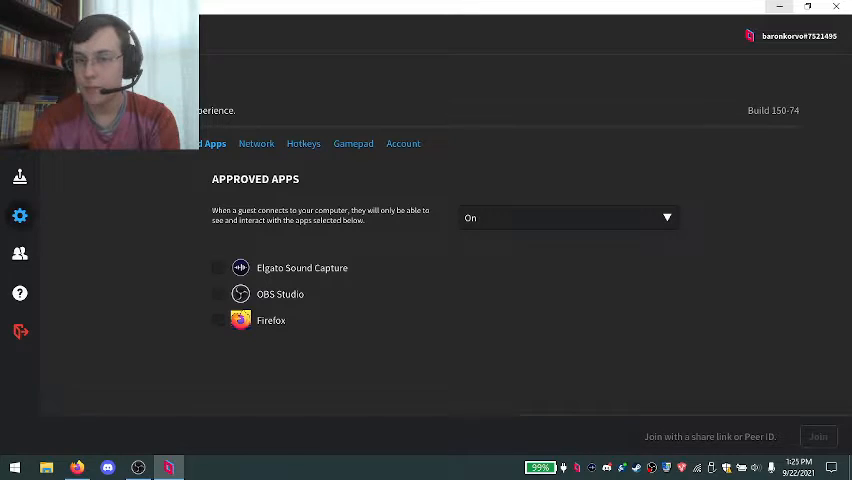
{"action": "mouse_move", "coordinate": [779, 8]}
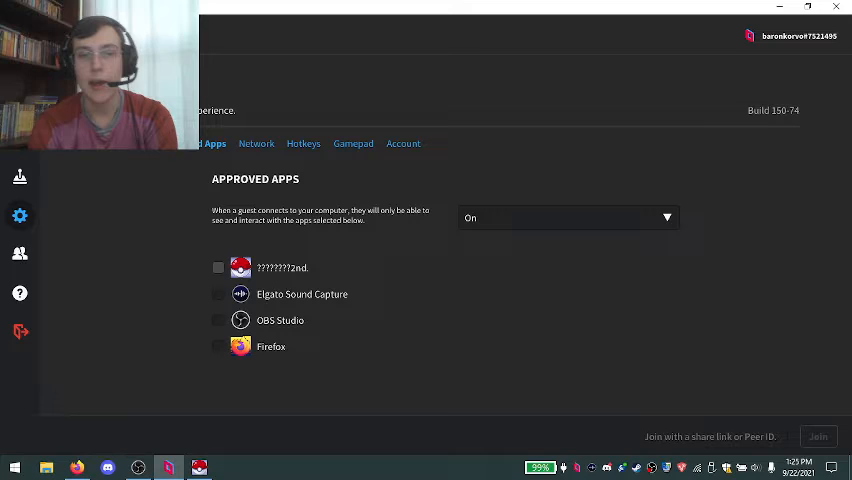
Step: Tick the Pokémon-style game as an approved app and return to Computers
{"action": "left_click", "coordinate": [218, 267]}
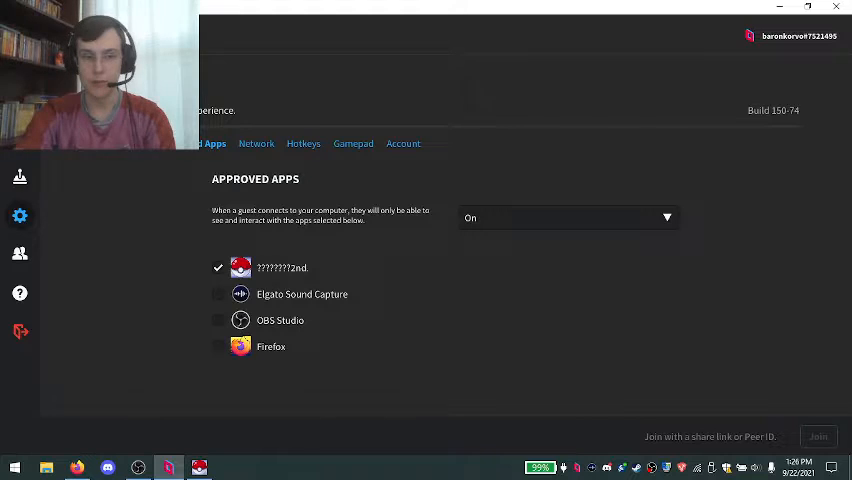
{"action": "mouse_move", "coordinate": [199, 467]}
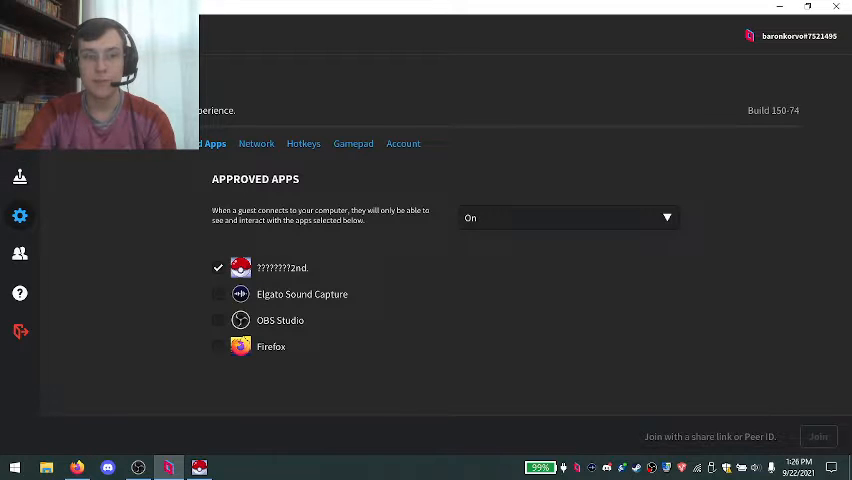
{"action": "left_click", "coordinate": [19, 176]}
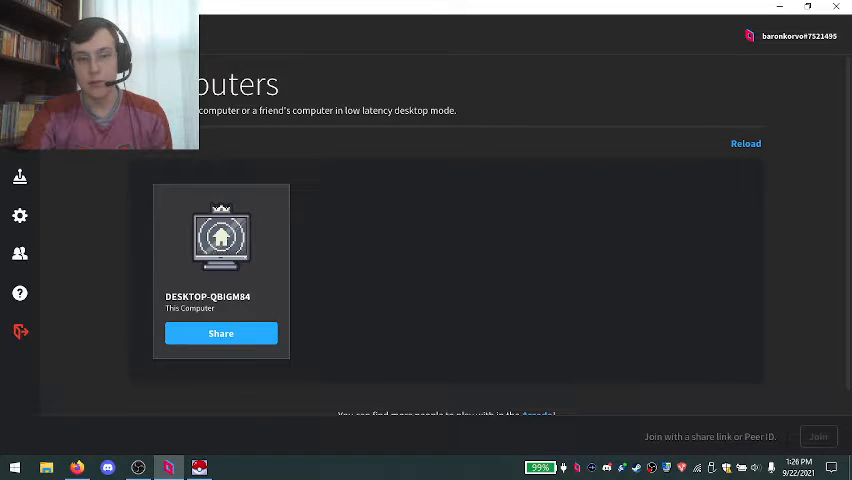
Step: Generate and copy a share link for the DESKTOP computer
{"action": "left_click", "coordinate": [220, 333]}
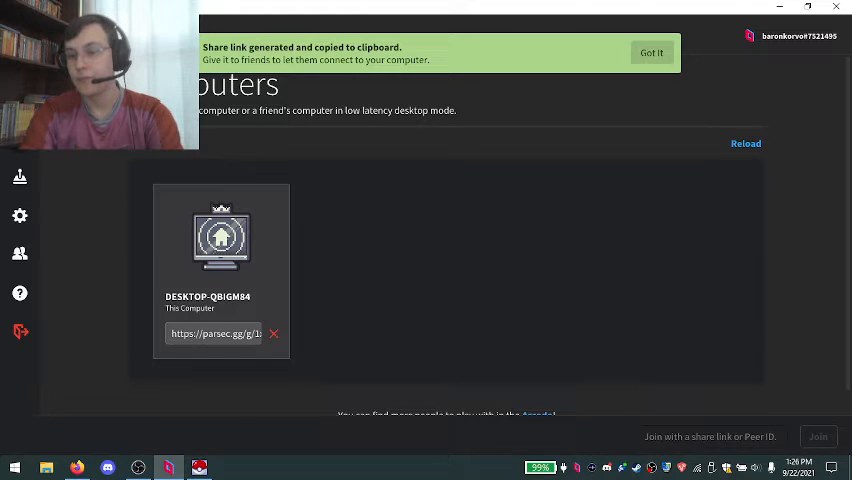
{"action": "left_click", "coordinate": [651, 52]}
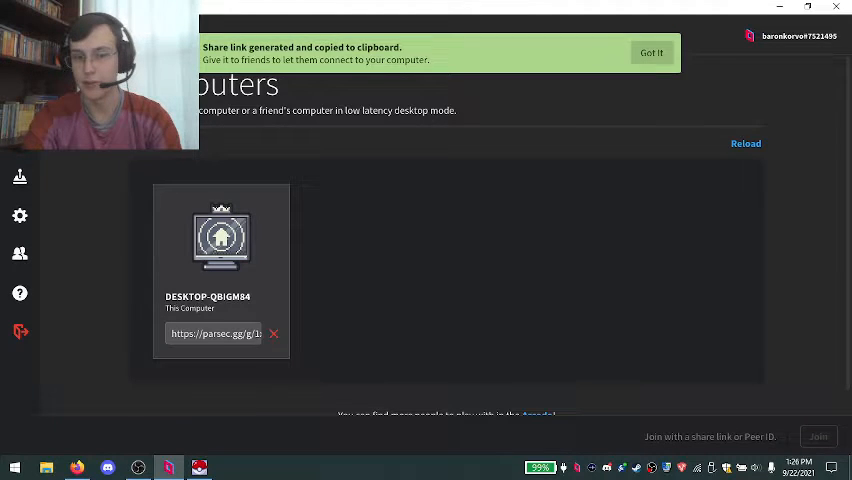
{"action": "left_click", "coordinate": [272, 333]}
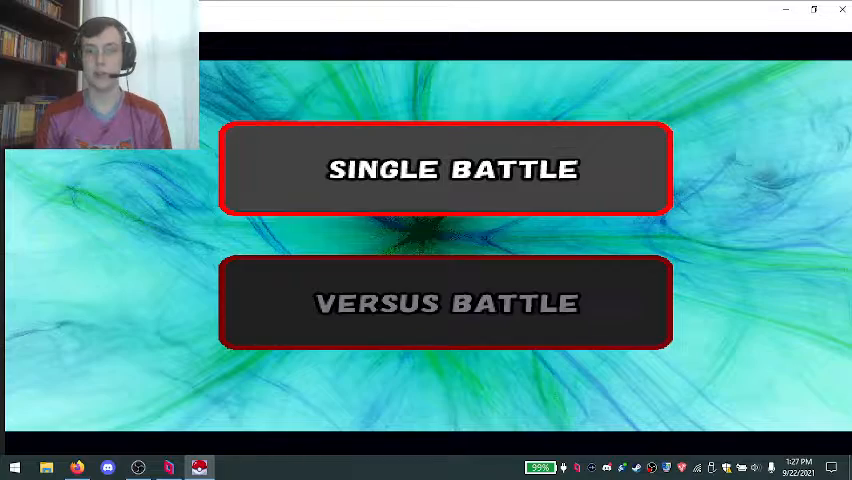
{"action": "left_click", "coordinate": [446, 169]}
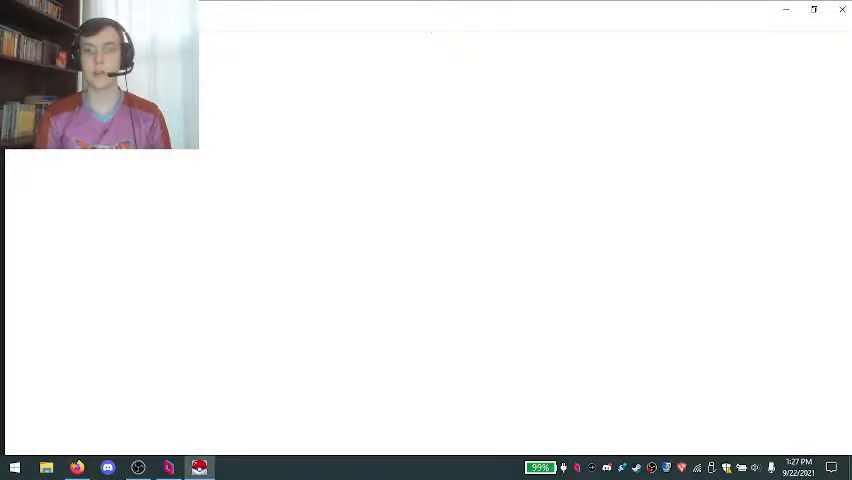